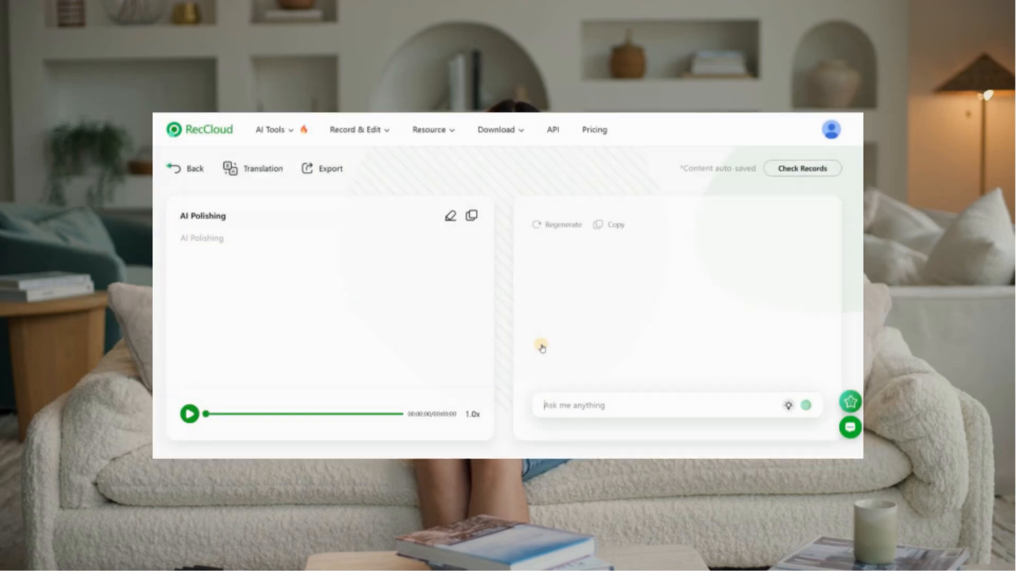
Step: Open the RecCloud homepage from the Google search results for RECCLOUD
left_click(541, 346)
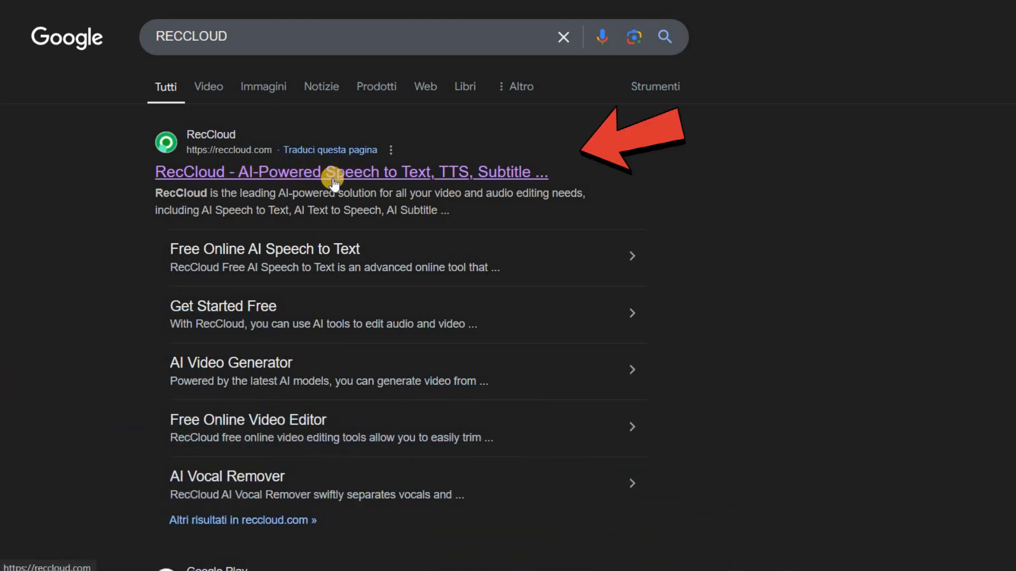
left_click(350, 173)
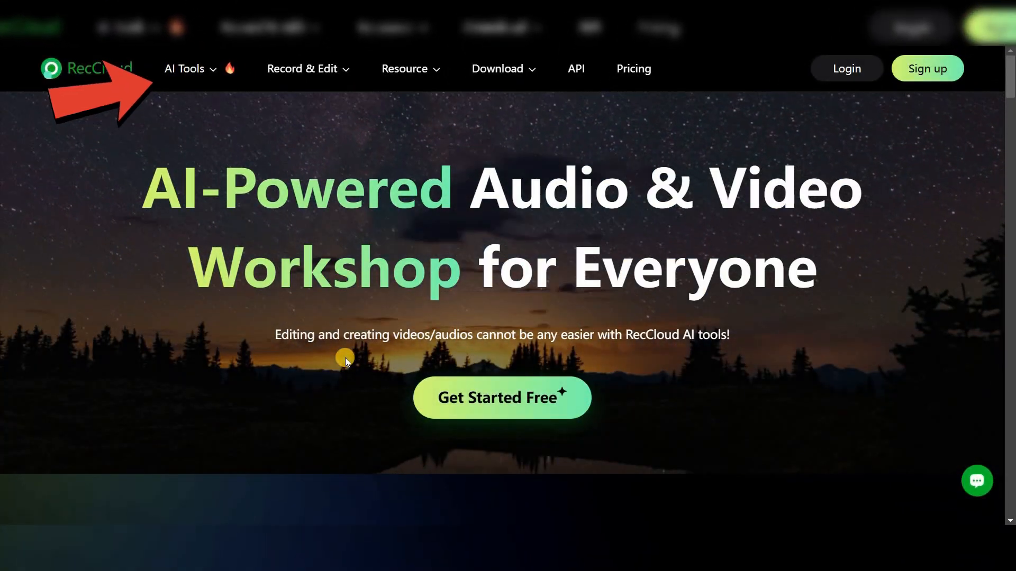
Step: Go to AI Speech to Text from the AI Tools menu and bring up the Sign up form
left_click(185, 69)
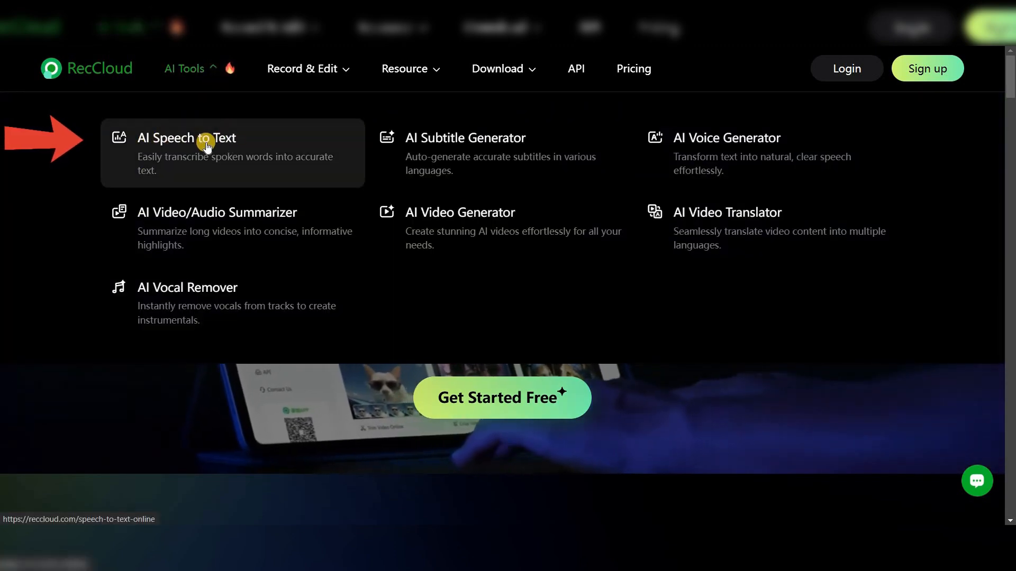
left_click(186, 137)
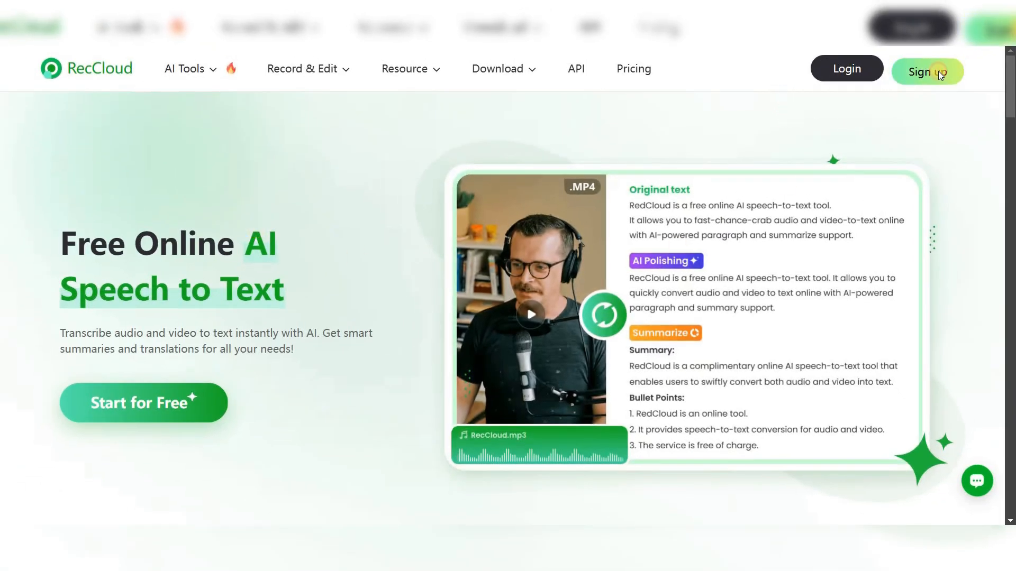
left_click(927, 69)
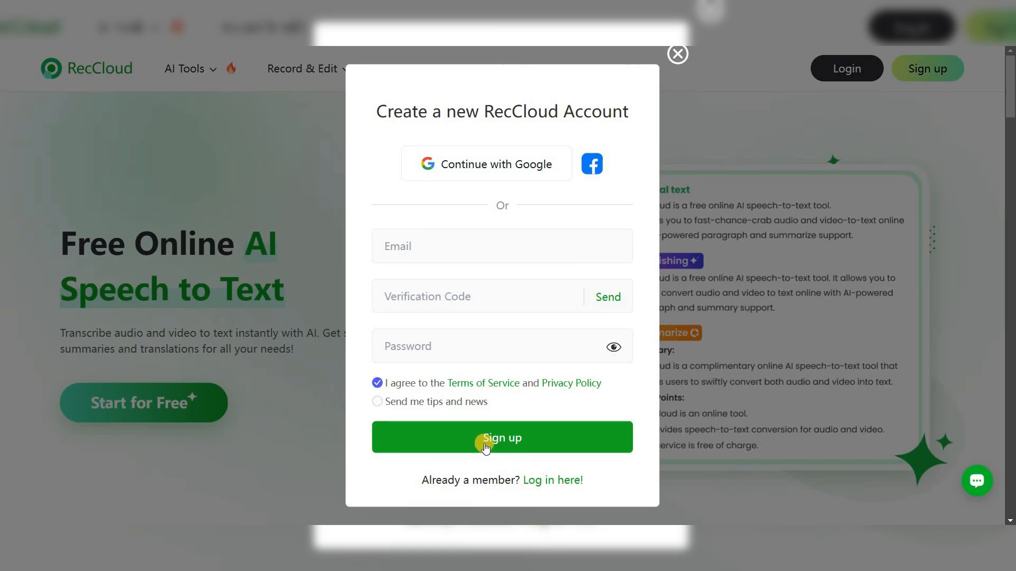
Step: Pick the video file to upload from the speech-to-text upload area
left_click(501, 438)
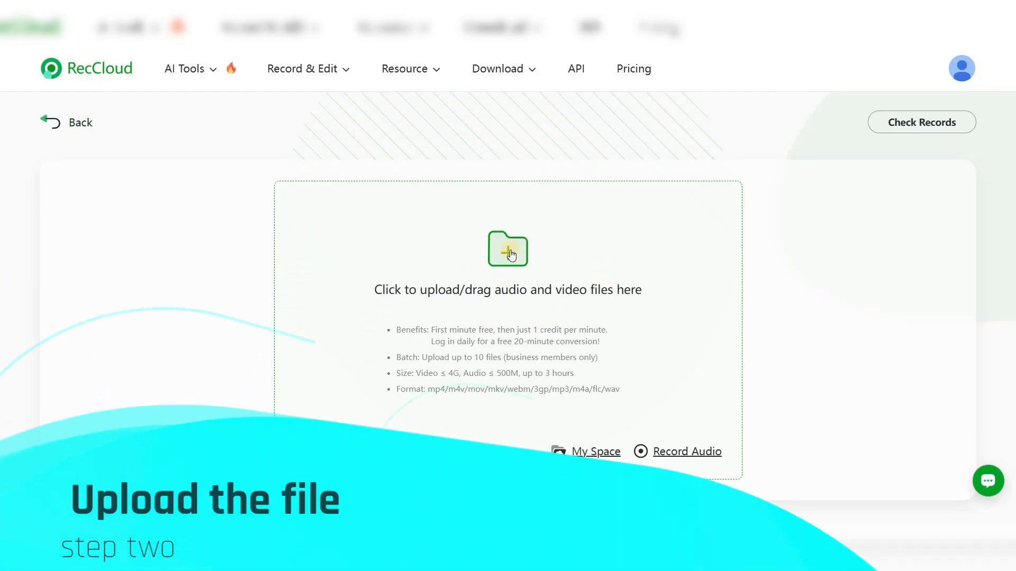
mouse_move(513, 329)
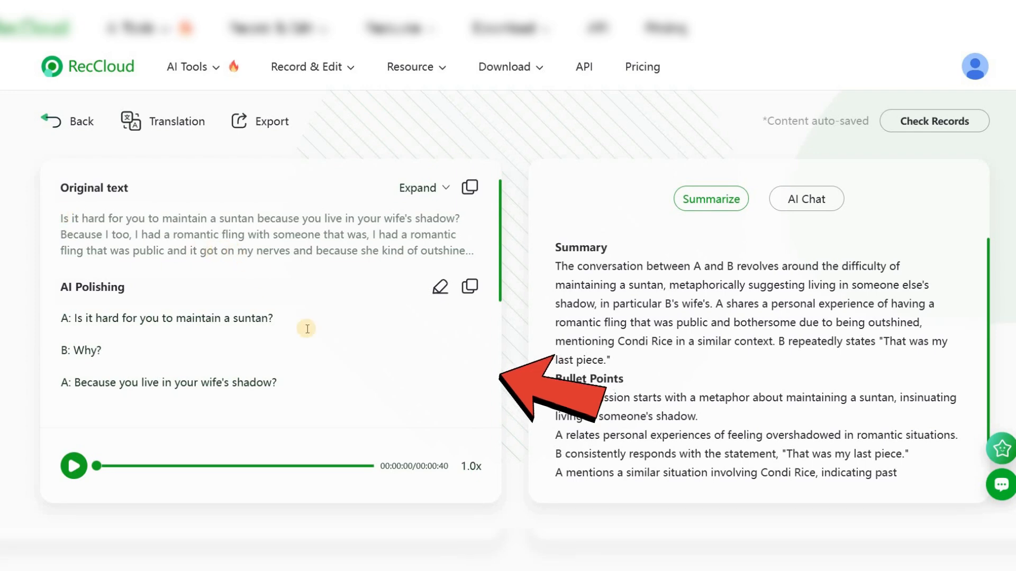
left_click_drag(62, 218, 219, 252)
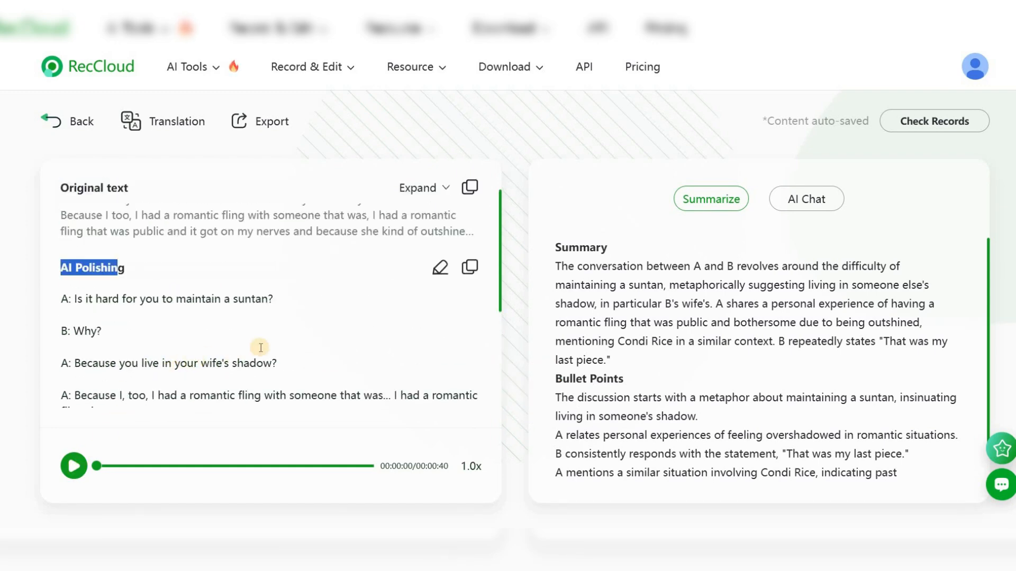
left_click(73, 466)
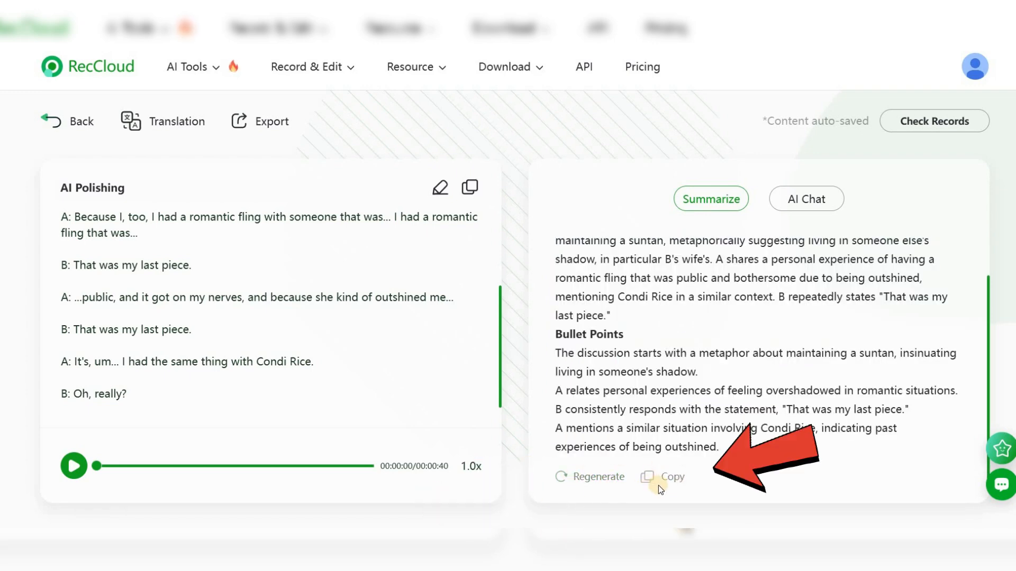
mouse_move(810, 199)
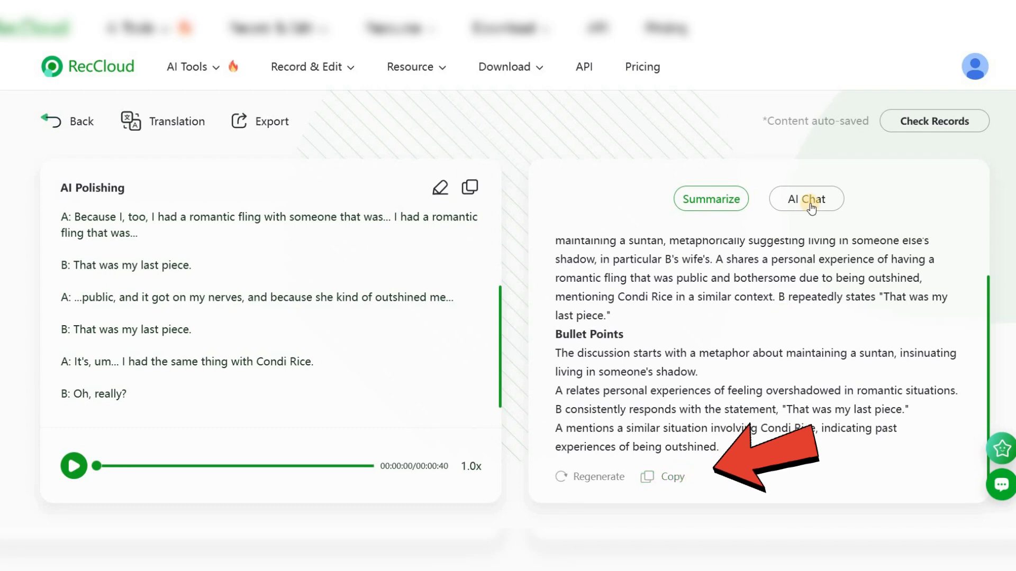
Step: Ask AI Chat 'What are these two' about the dialogue's speakers
left_click(806, 198)
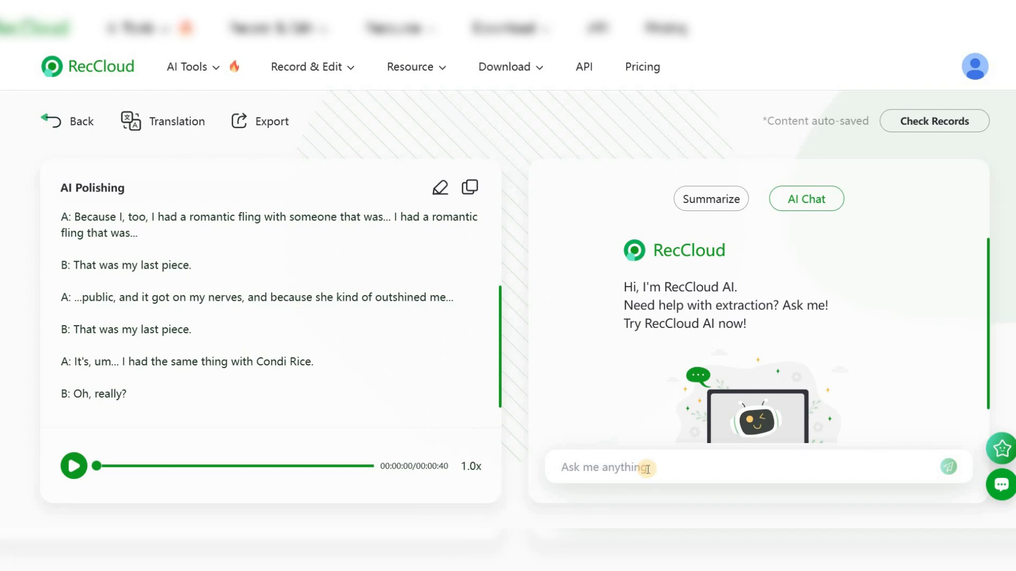
type("What are these two")
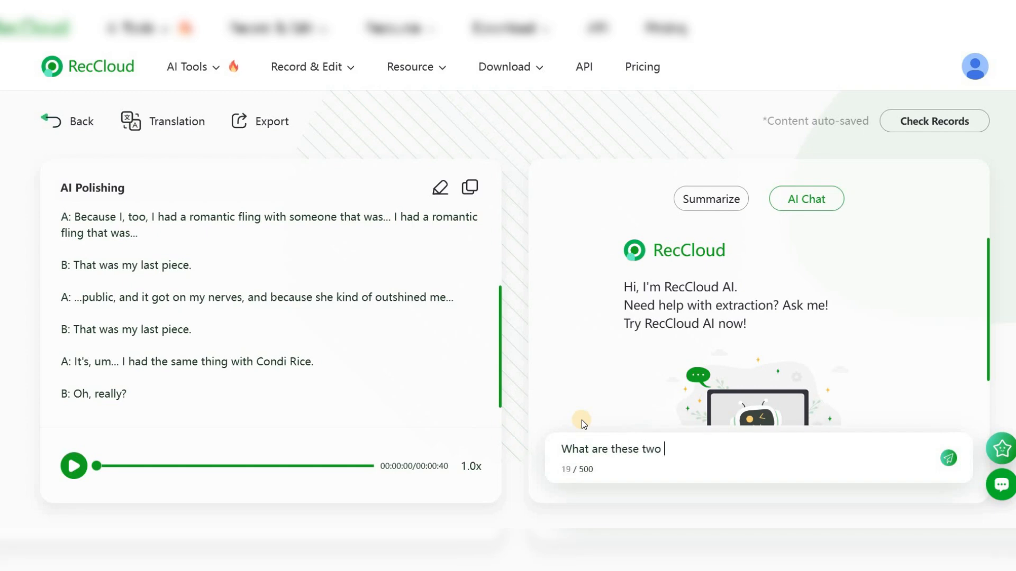
left_click(947, 459)
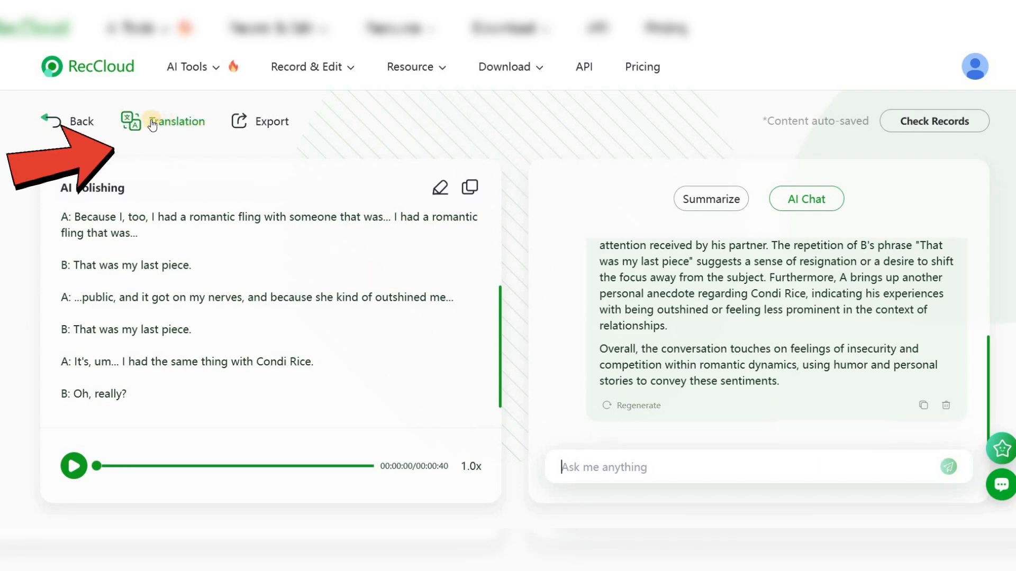
Step: Choose and confirm Italian as the transcript translation language
left_click(176, 121)
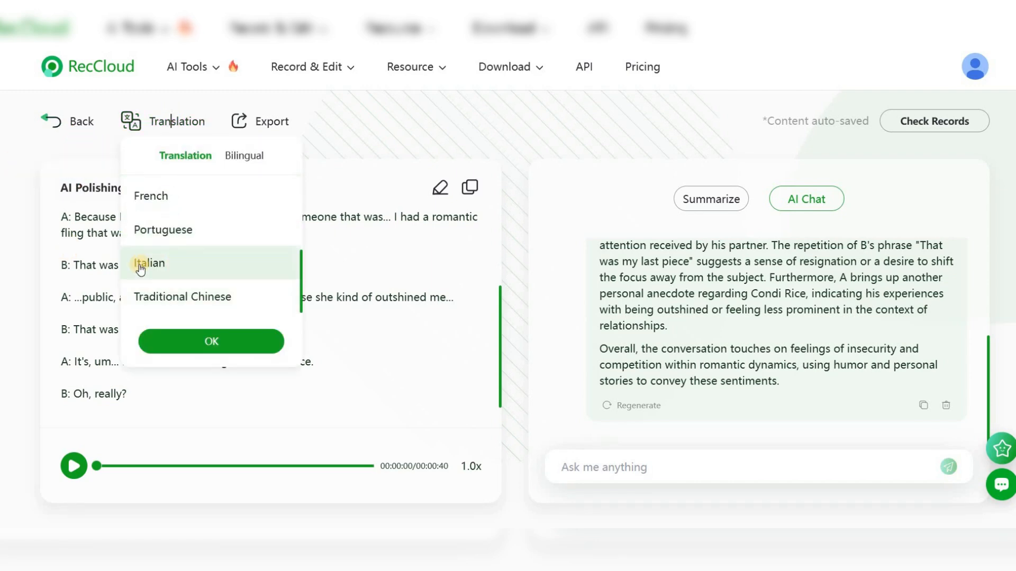
left_click(211, 342)
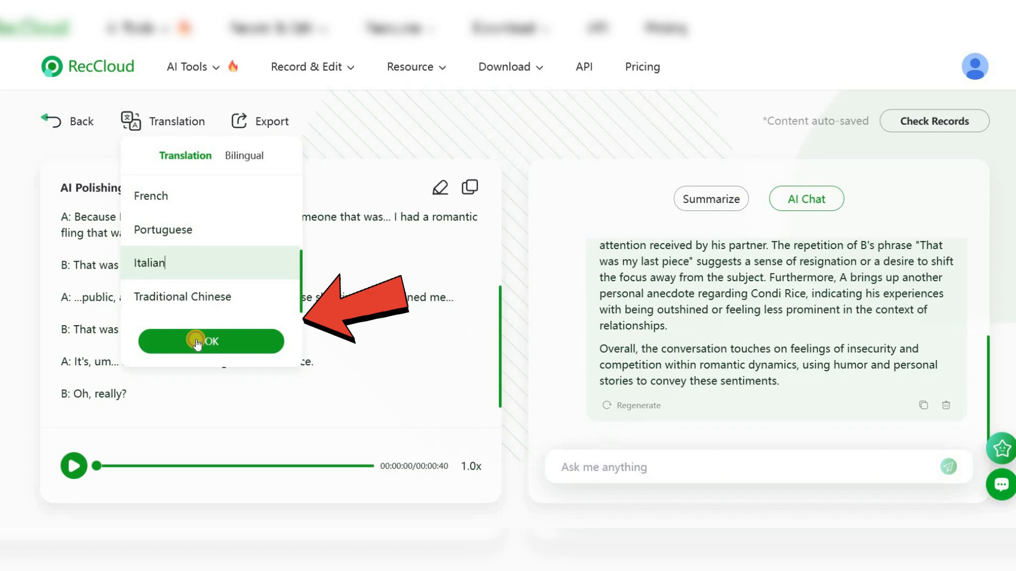
left_click(210, 341)
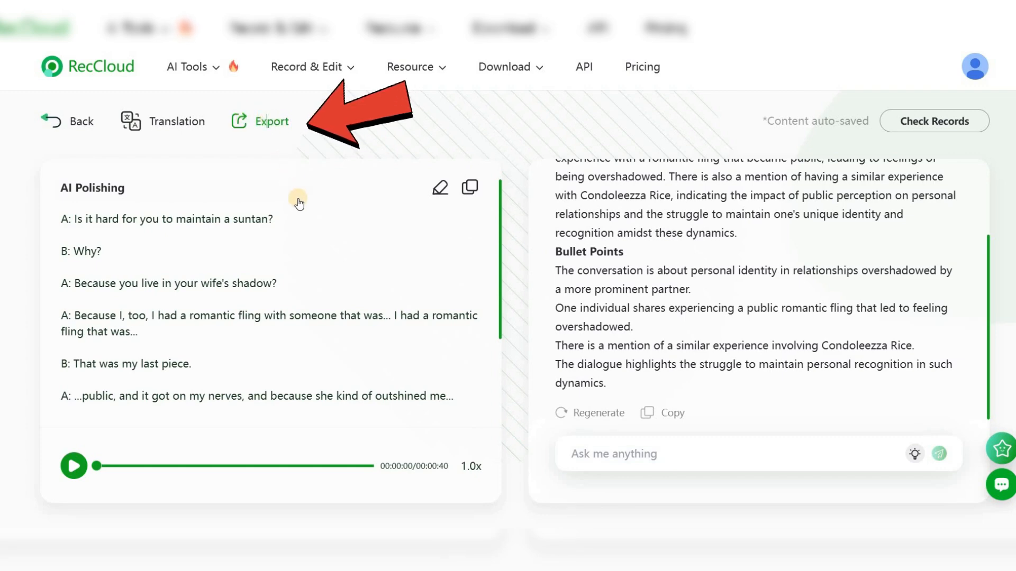
Step: Include the summary alongside the polished transcript in the export options
left_click(271, 121)
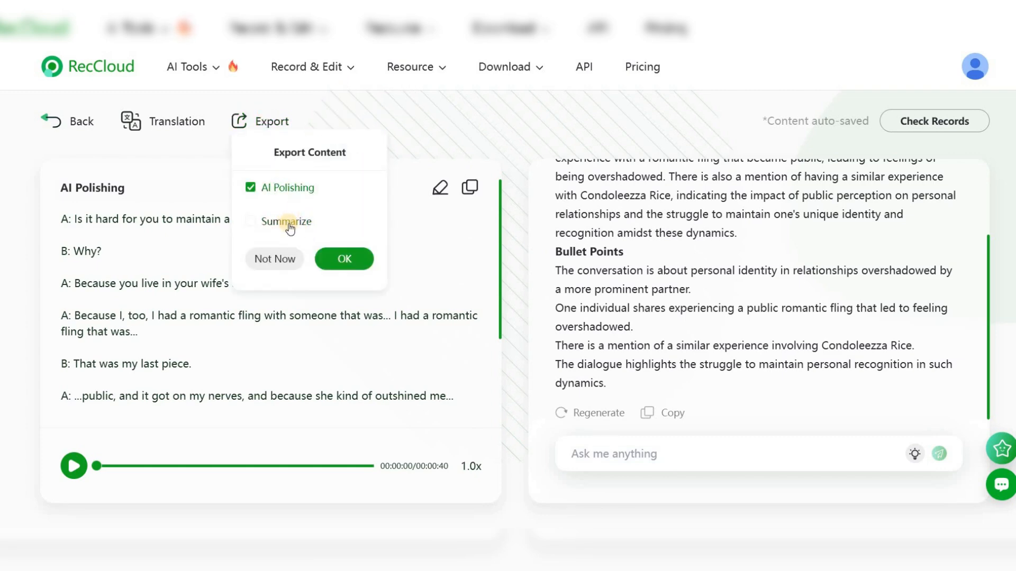
left_click(274, 259)
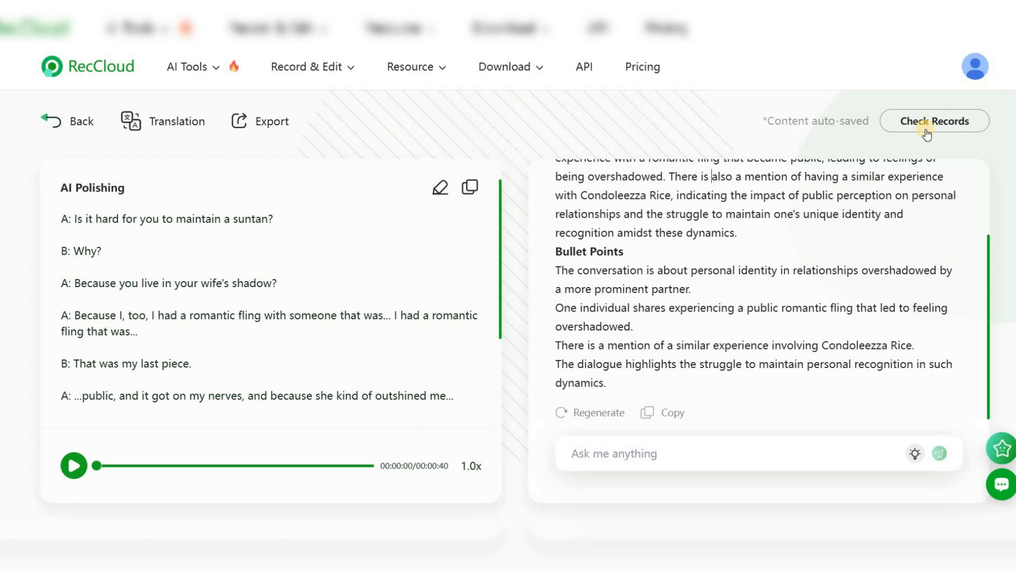
Step: Show the saved transcription records, then open the green support chat bubble
left_click(933, 122)
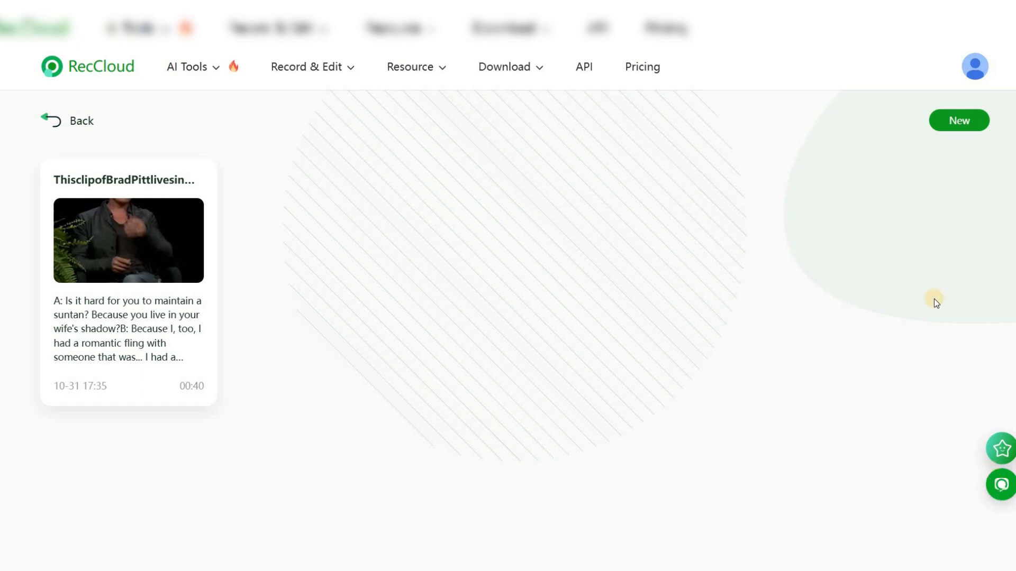
left_click(1001, 485)
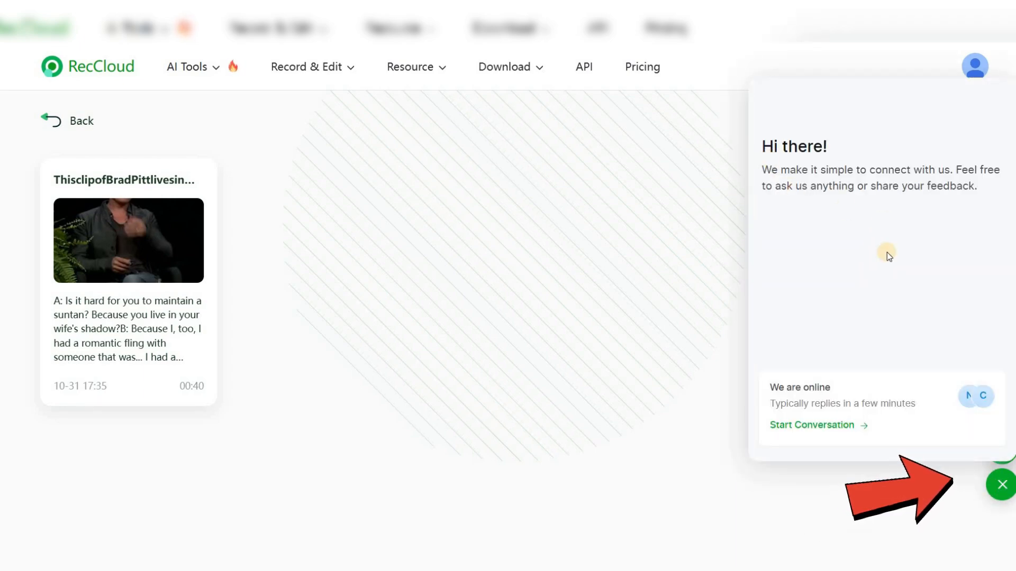